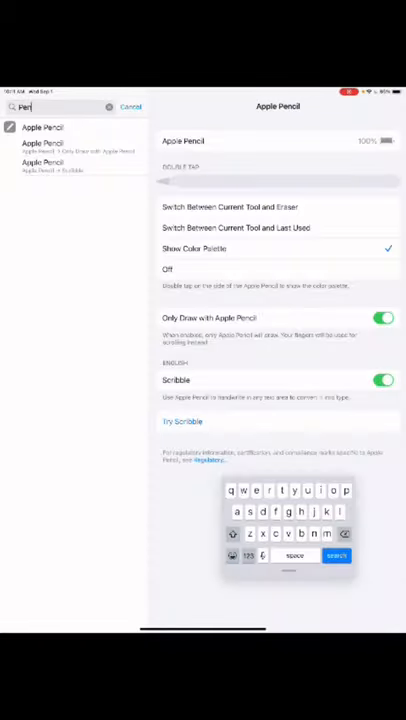
# Toggle the Apple Pencil Scribble switch in iPadOS Settings.
pyautogui.click(384, 380)
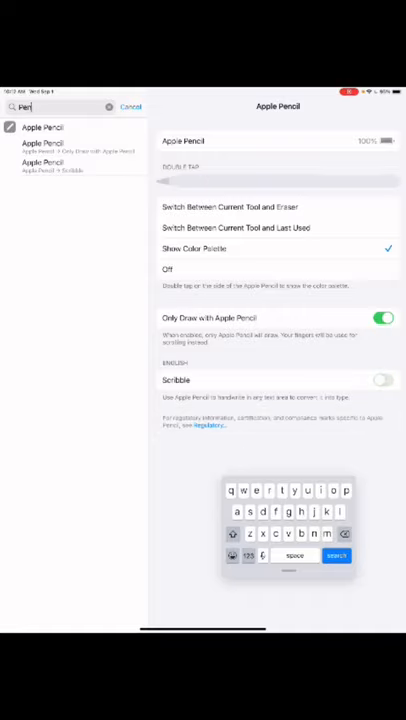
pyautogui.click(384, 380)
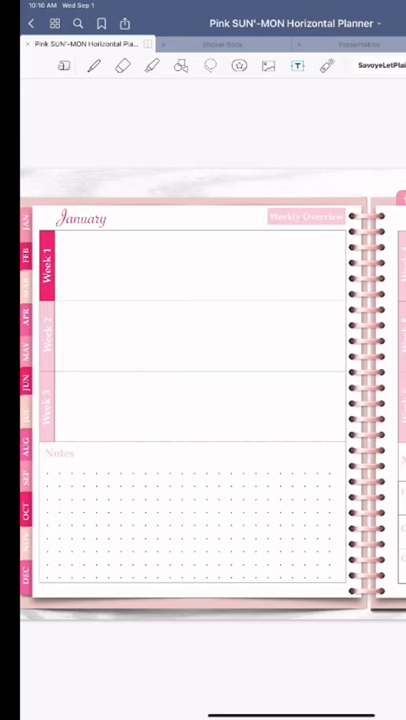
# Place a text box near the top of January and handwrite 'hello' inside it with Apple Pencil.
pyautogui.click(296, 66)
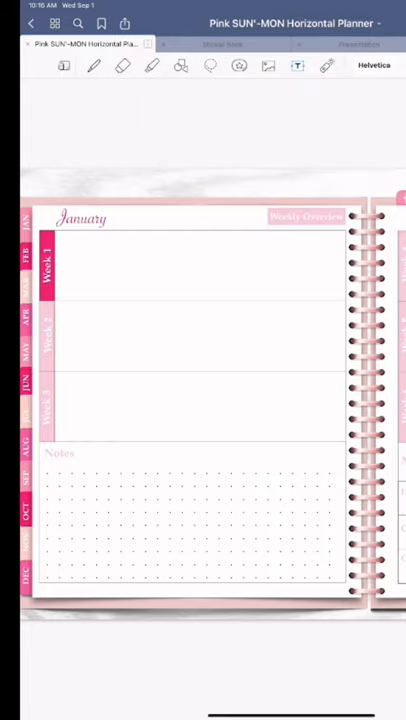
pyautogui.click(96, 272)
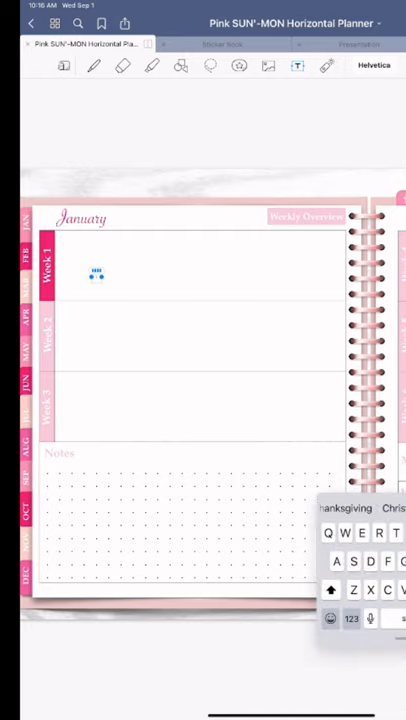
pyautogui.click(374, 64)
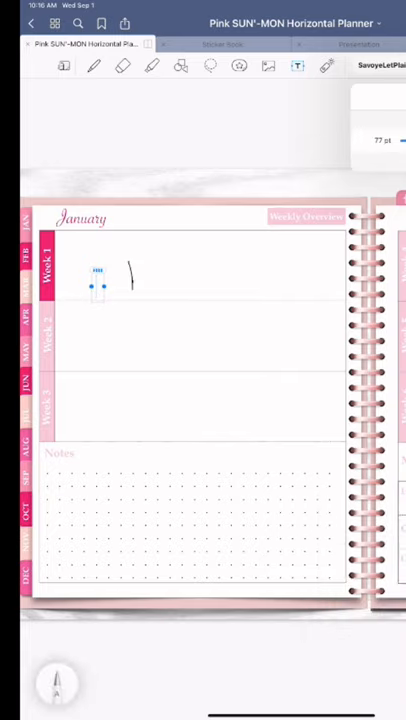
pyautogui.moveTo(128, 278); pyautogui.dragTo(204, 278)
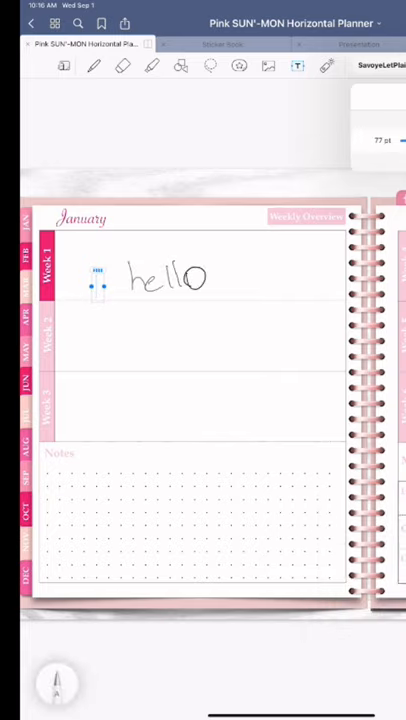